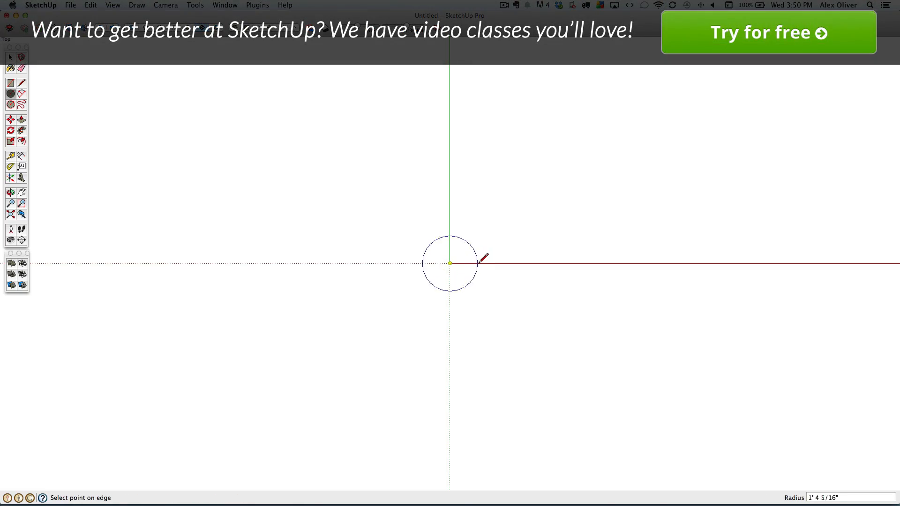
- Draw a flat circle centred on the origin as the piece's base disc
click(485, 262)
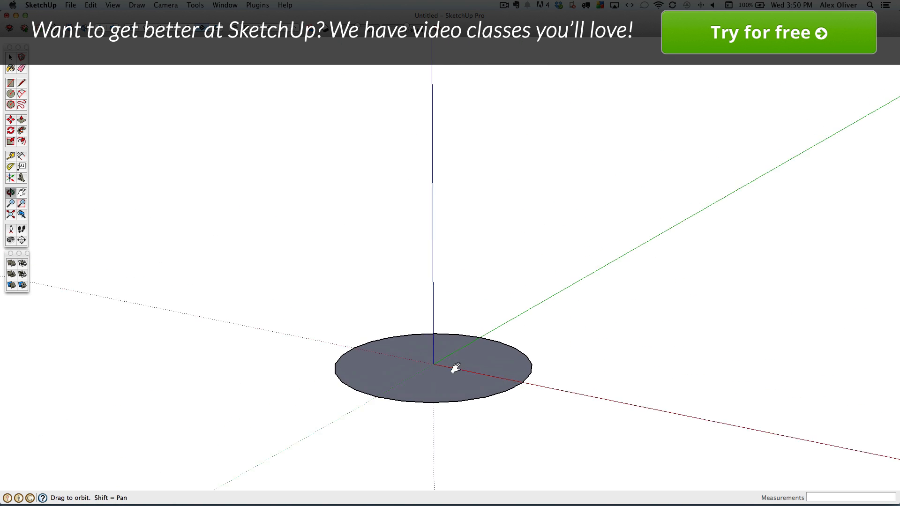
- Draw a vertical half-profile face with a curved arc edge rising from the disc centre
click(22, 69)
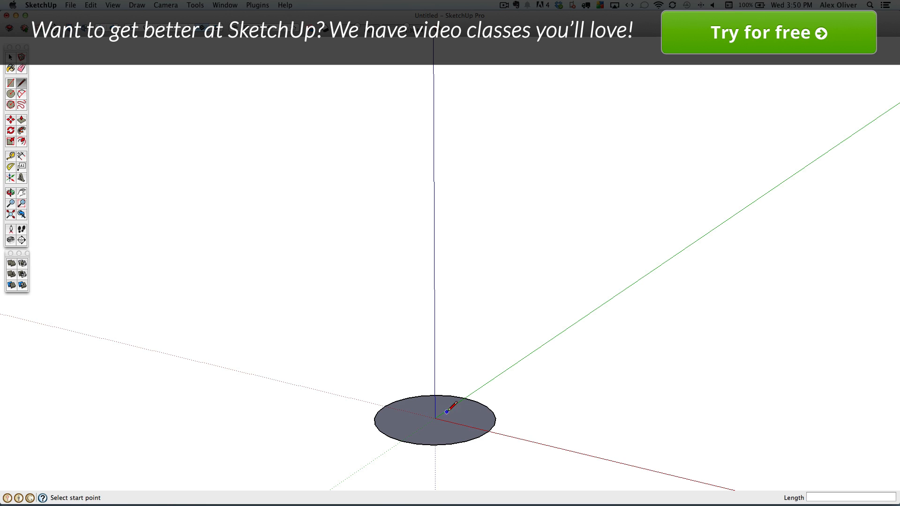
click(436, 419)
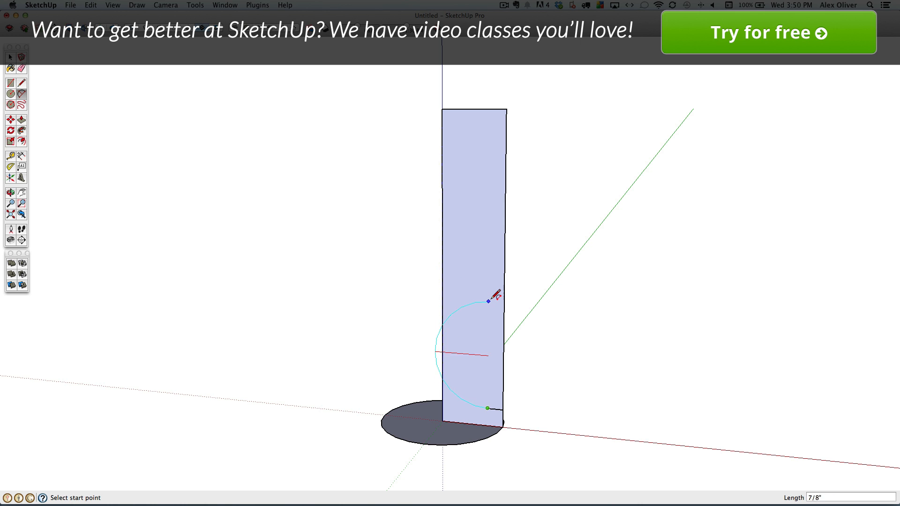
click(488, 408)
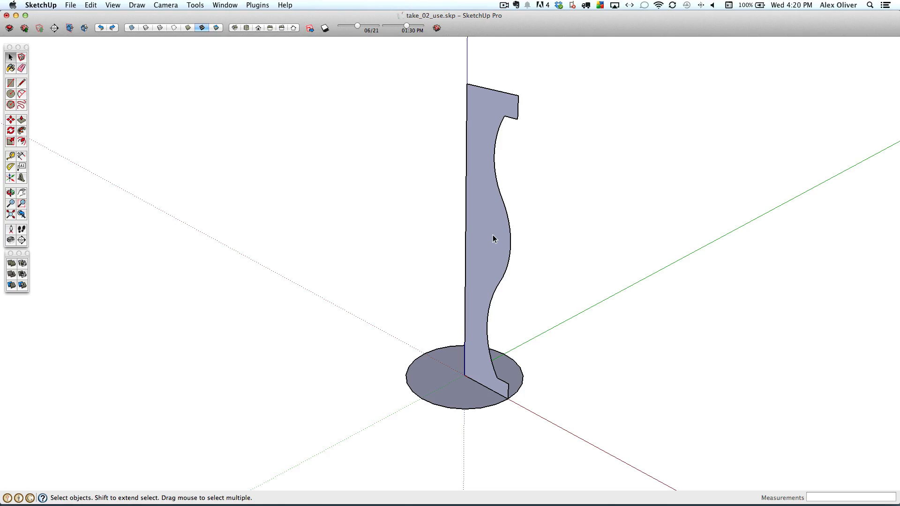
- Offset the profile 1mm to a thin wall and Follow Me around the base circle
click(490, 235)
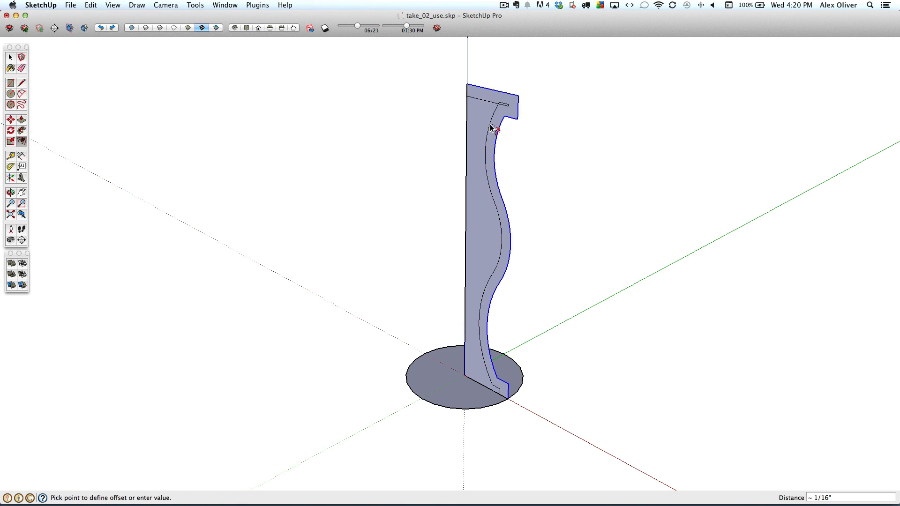
text(1mm)
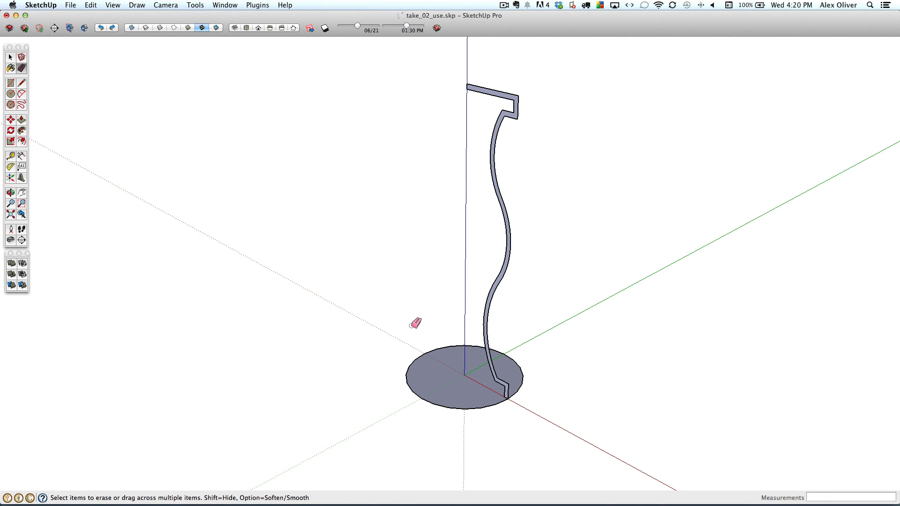
click(10, 57)
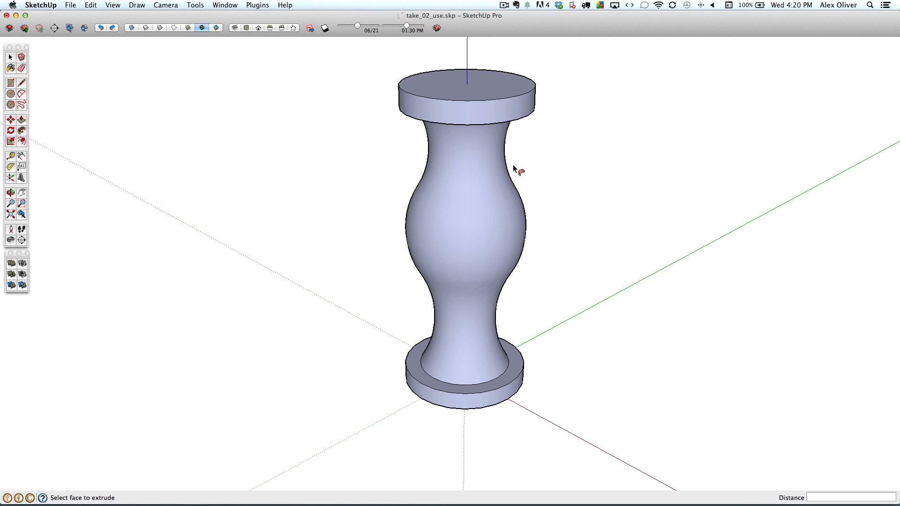
- Orient Faces on the curved body so all connected faces point the same way
click(462, 207)
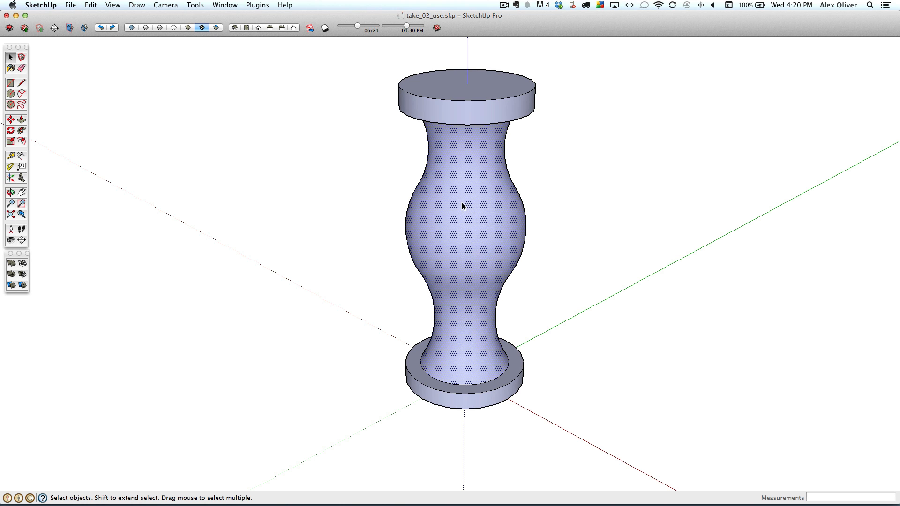
mouse_move(485, 258)
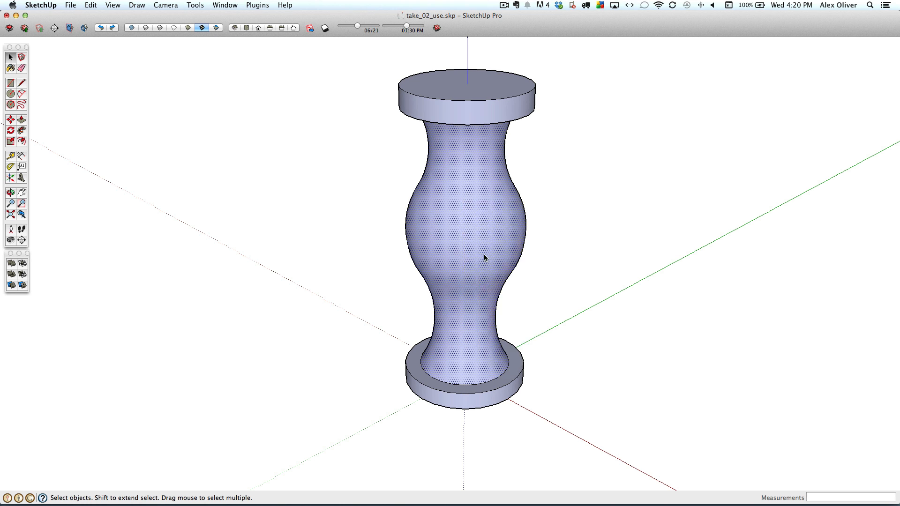
right_click(484, 258)
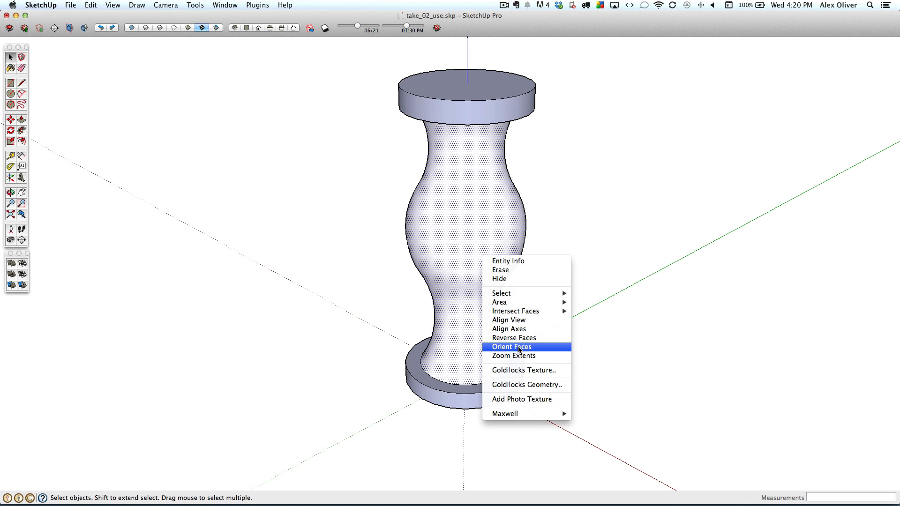
click(513, 355)
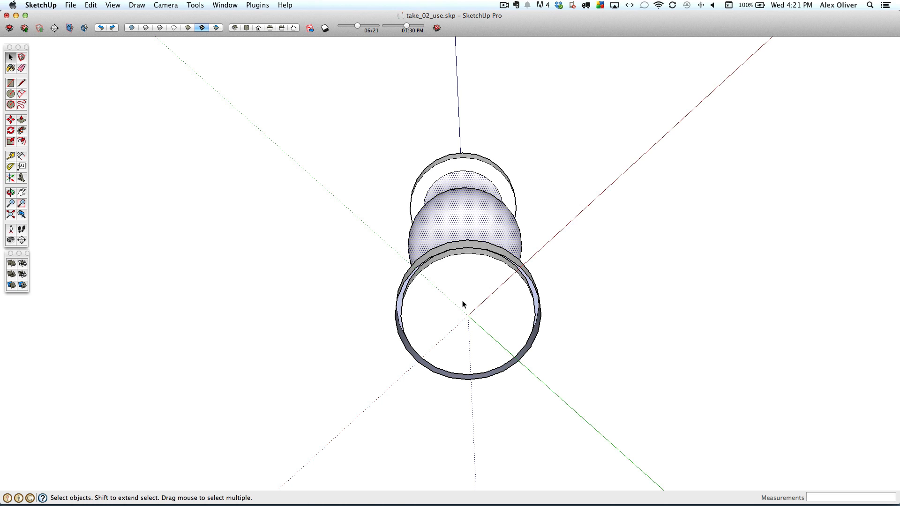
- Erase the face closing the bottom so the shell is open underneath
click(22, 82)
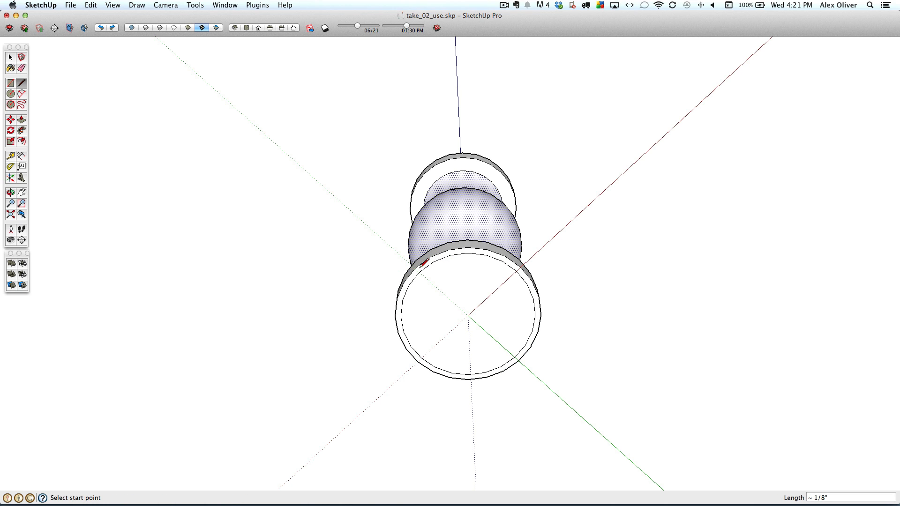
mouse_move(451, 282)
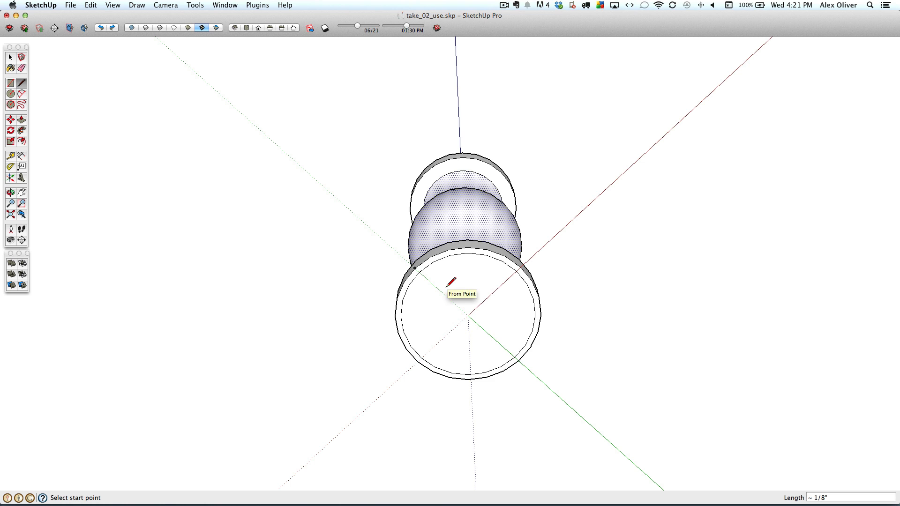
right_click(459, 281)
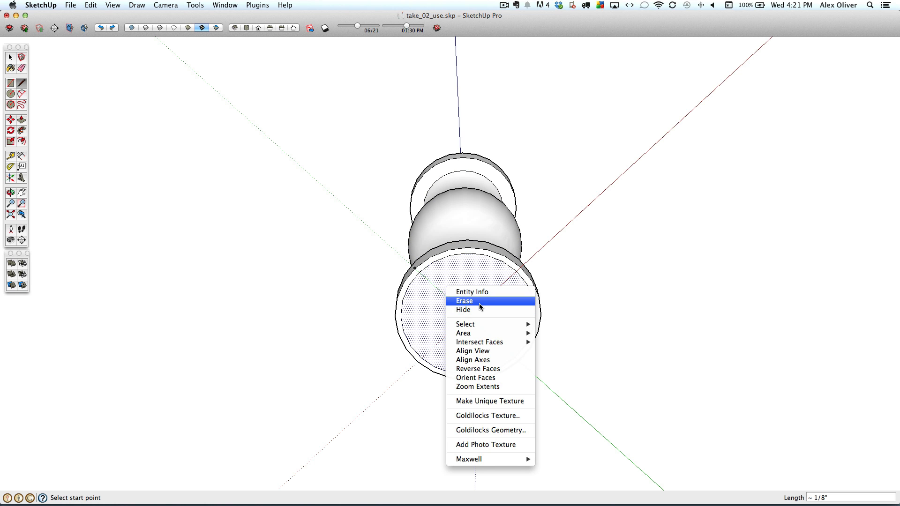
click(464, 301)
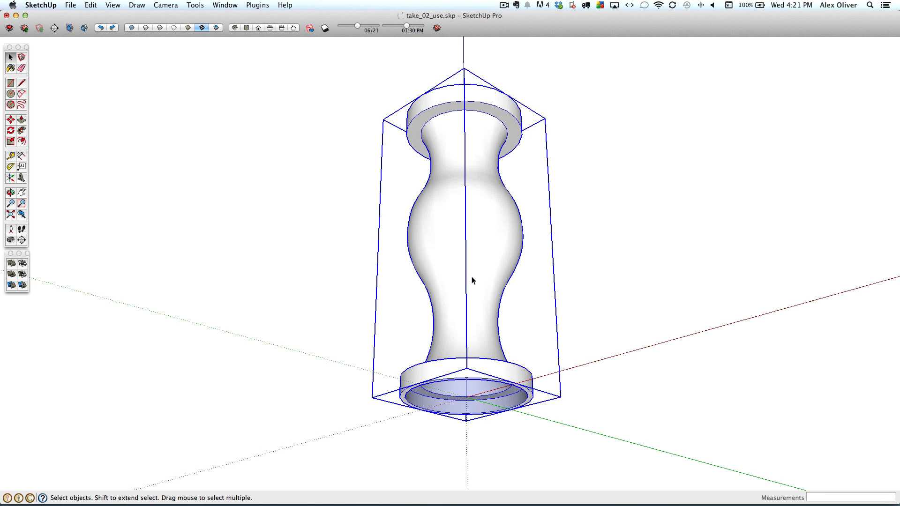
- Show Entity Info for the group, confirming a Solid Group, and move the panel beside the model
right_click(472, 282)
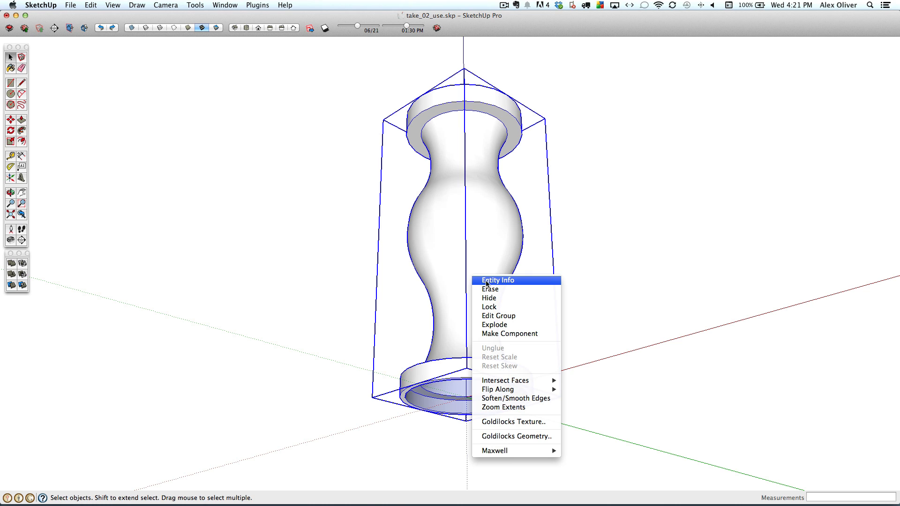
click(497, 281)
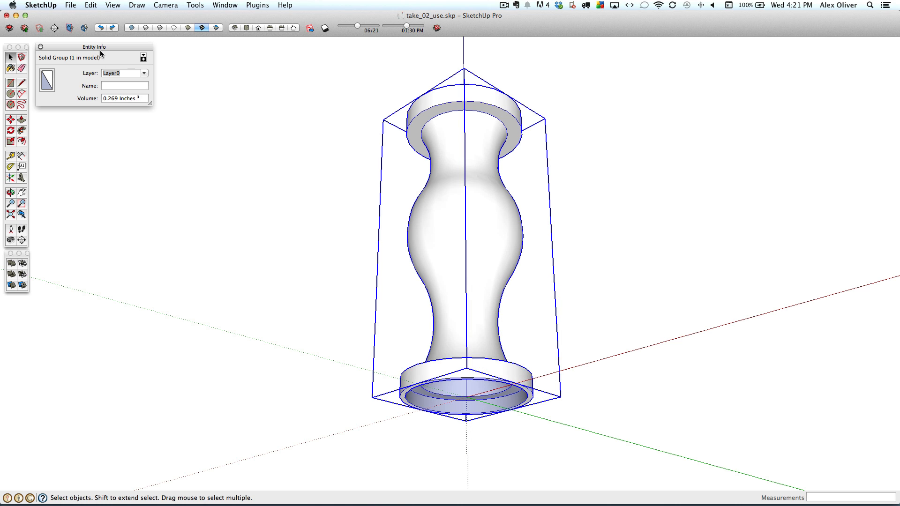
drag(93, 47, 321, 100)
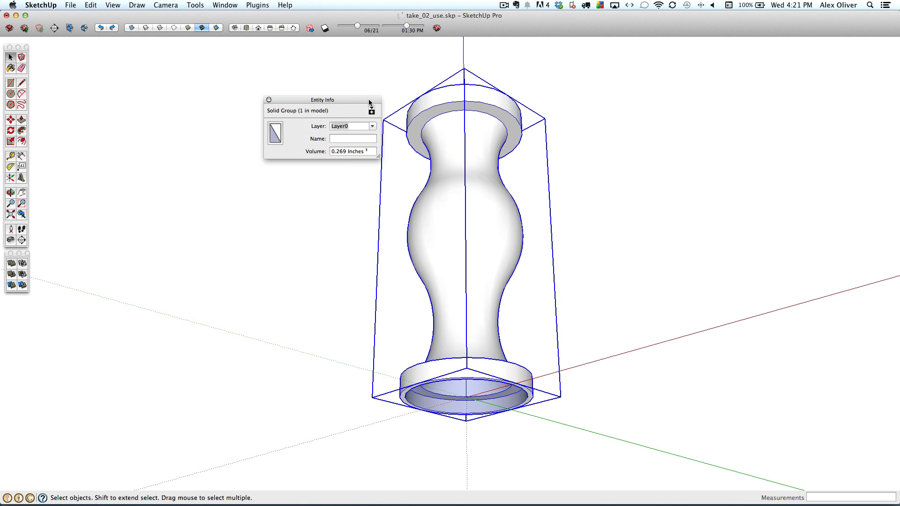